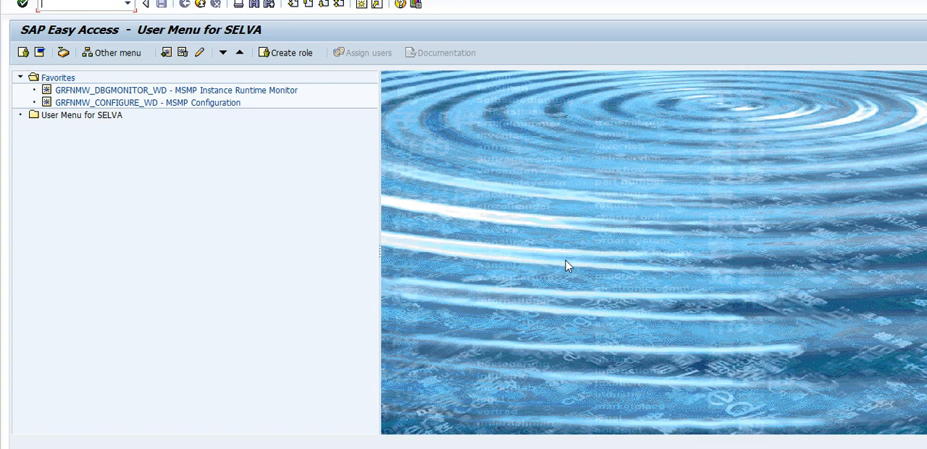
mouse_move(568, 267)
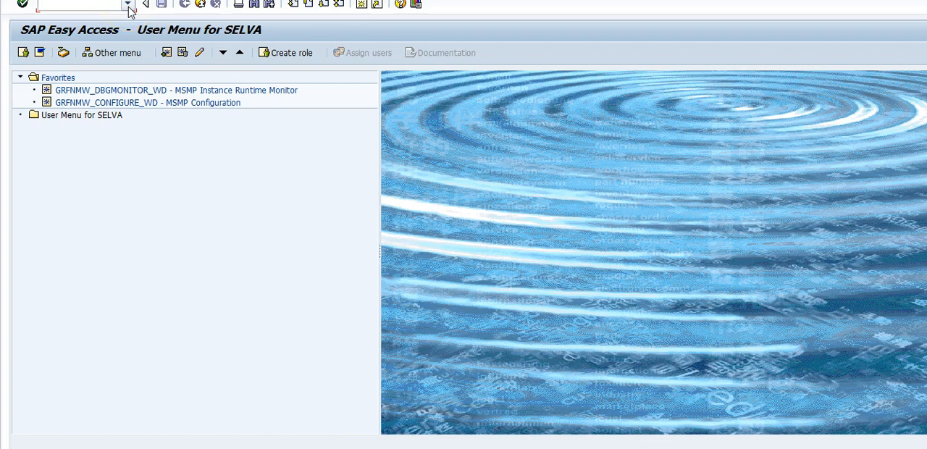
Run transaction RSPFPAR from the command field to reach the profile parameter screen.
type("RSPFPAR")
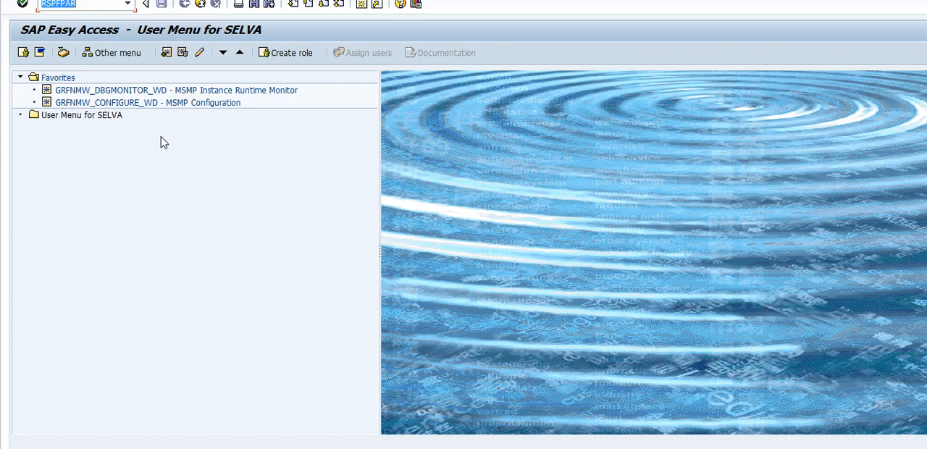
key("Enter")
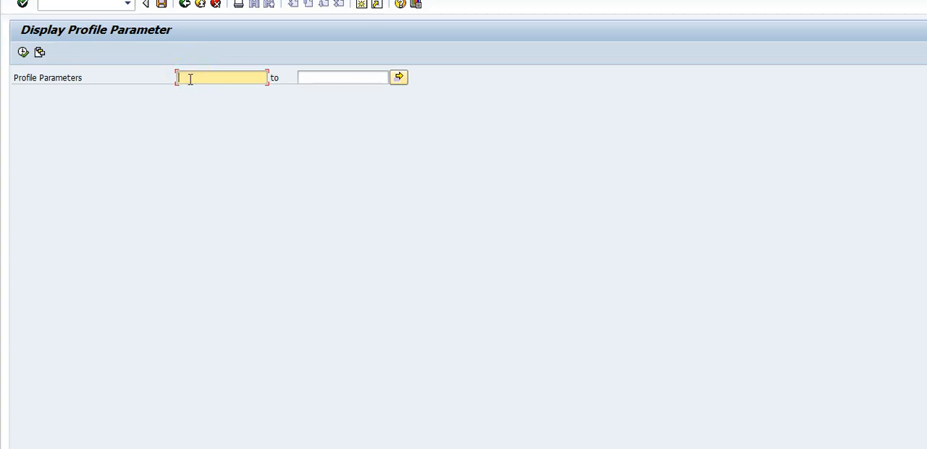
Enter logon/*pass* as the profile parameter selection pattern.
type("lo")
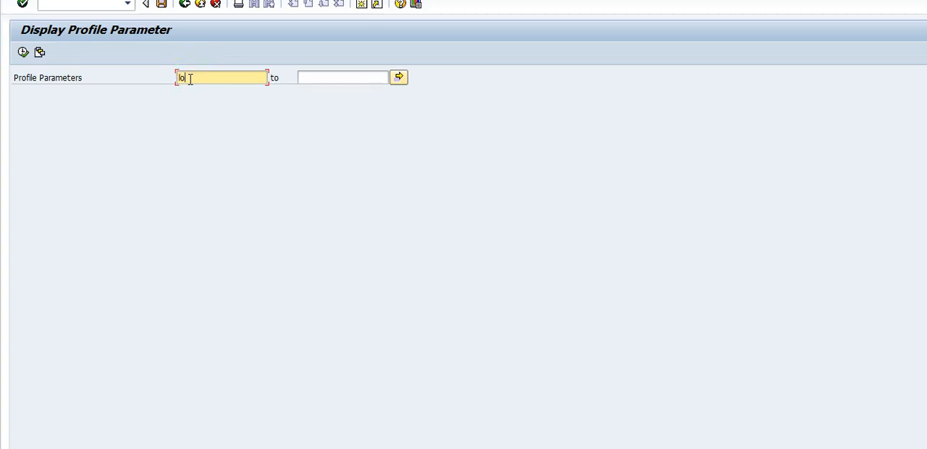
type("logon/")
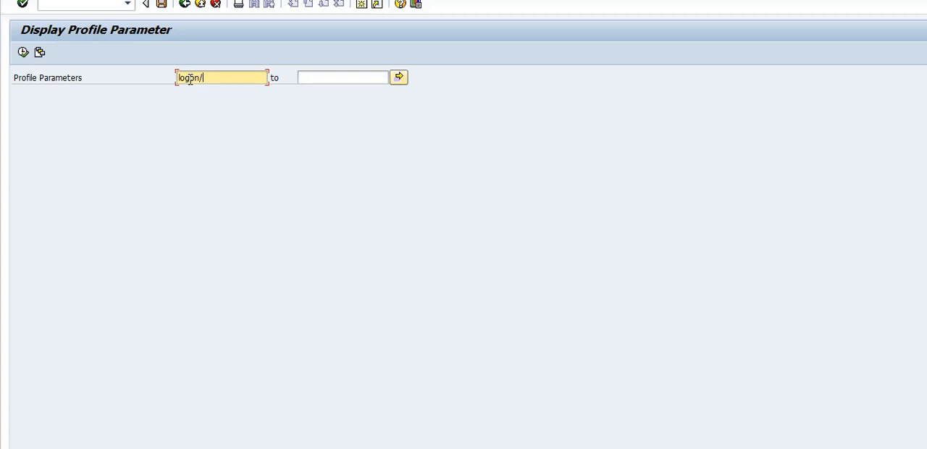
type("*p")
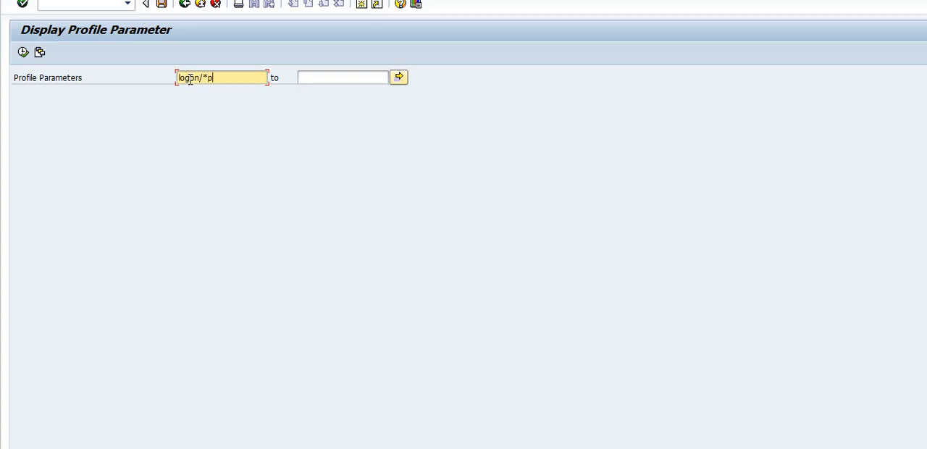
type("ass*")
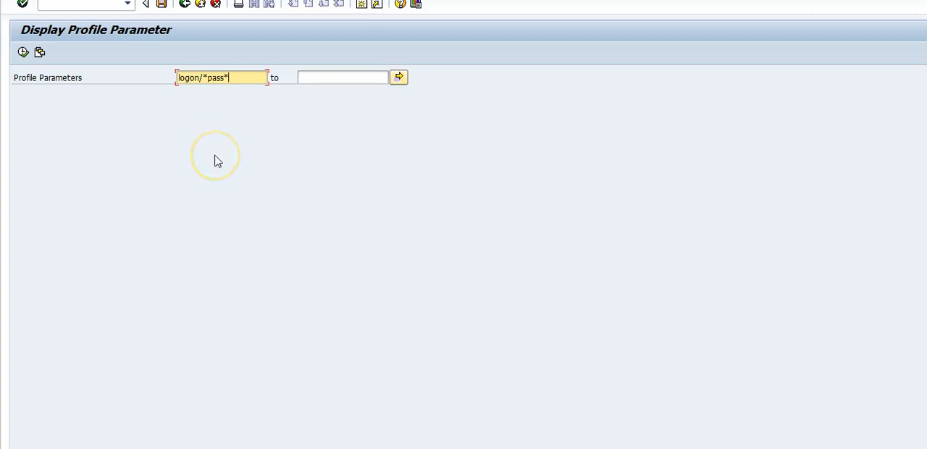
mouse_move(253, 201)
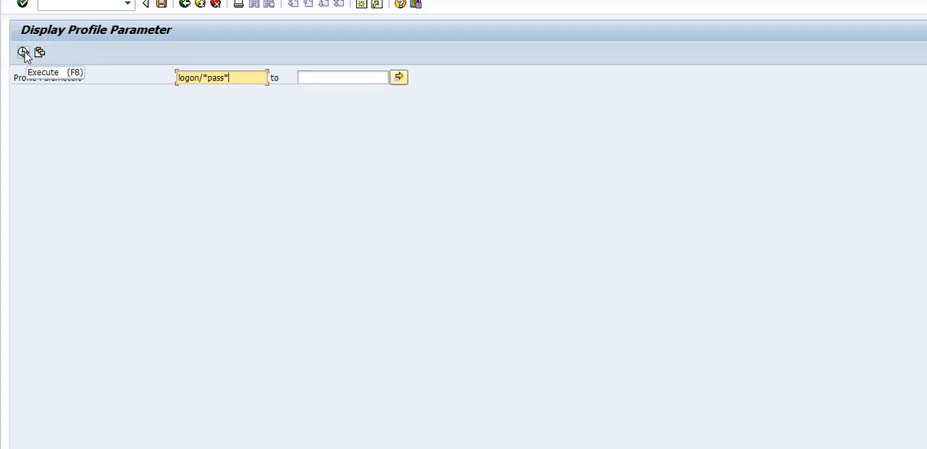
Execute the search, return after the empty result, and rerun it with login/*pass*.
left_click(23, 52)
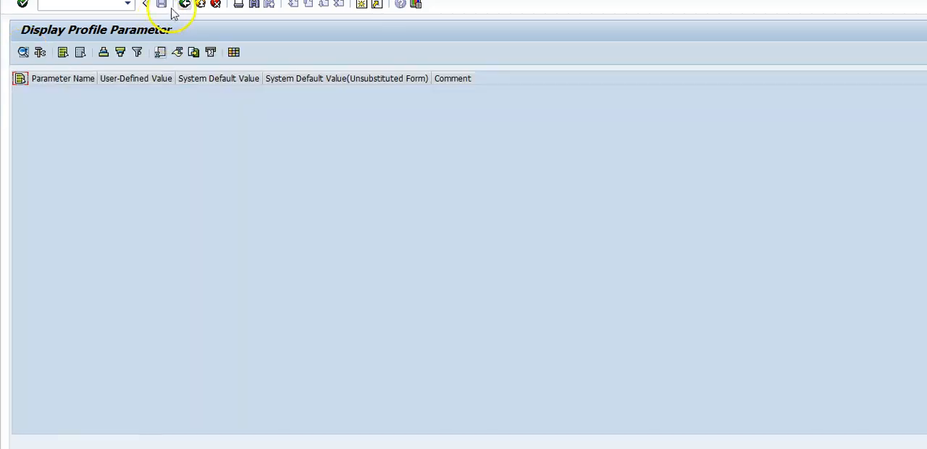
left_click(185, 5)
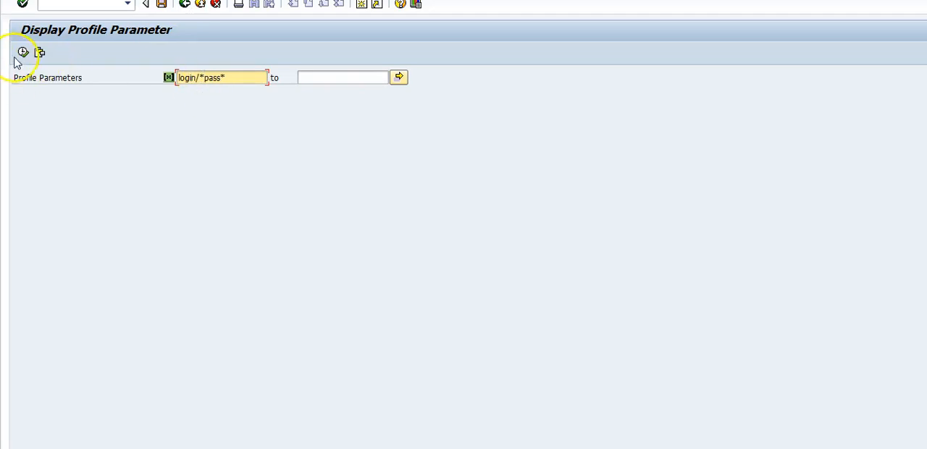
left_click(21, 52)
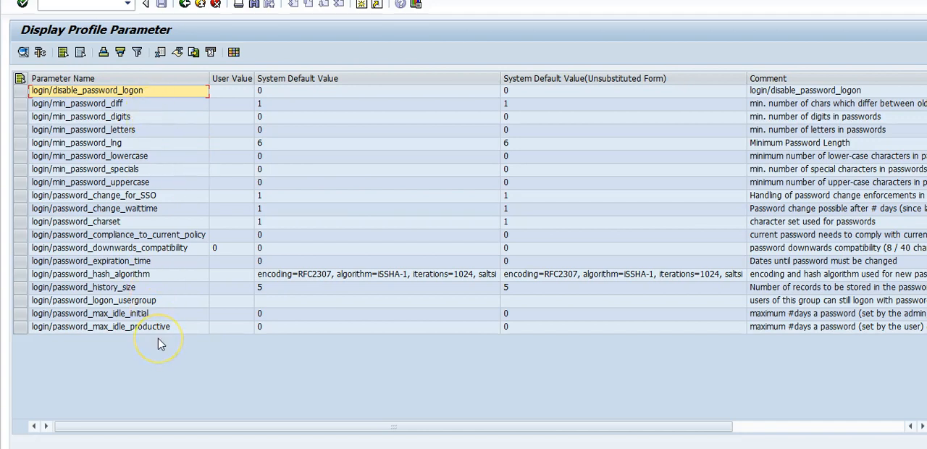
mouse_move(223, 368)
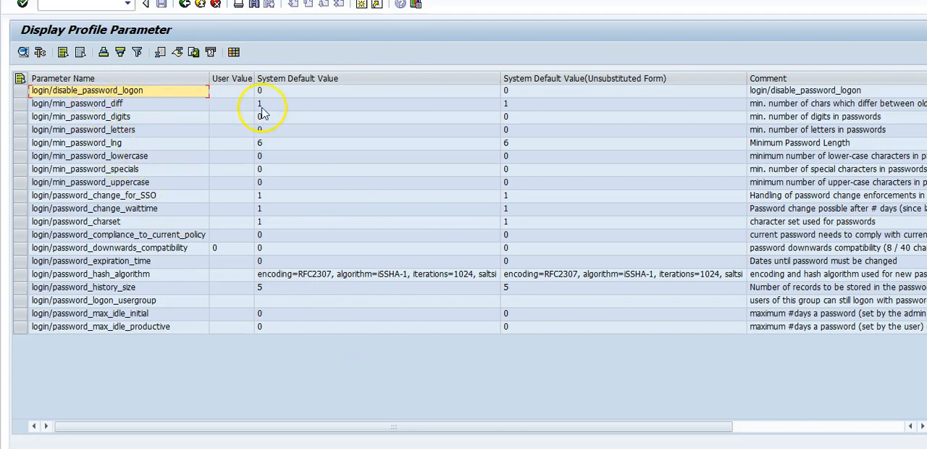
mouse_move(268, 110)
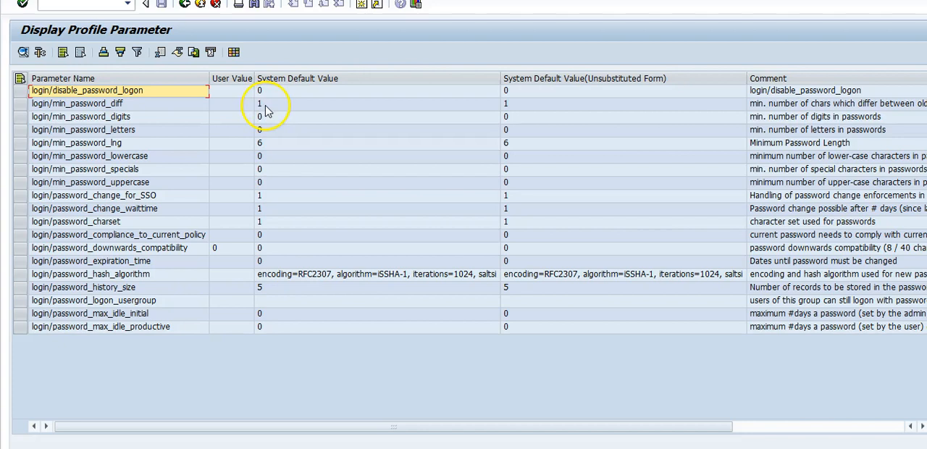